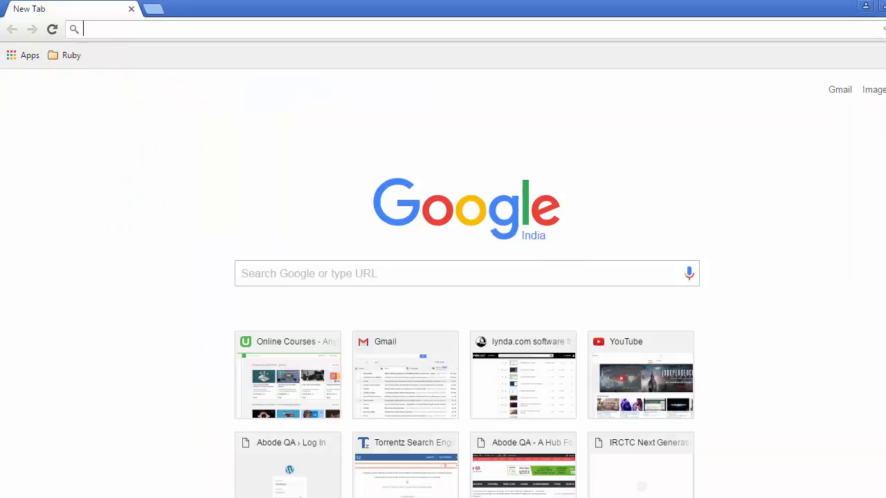
# Step: Load mvnrepository.com by typing 'mv' in Chrome's address bar
pyautogui.write('mv')
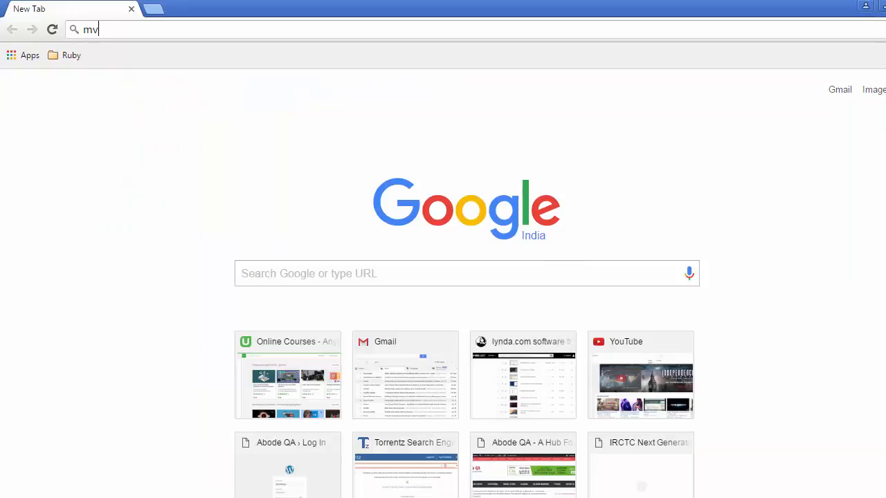
pyautogui.press('Return')
pyautogui.write('spo')
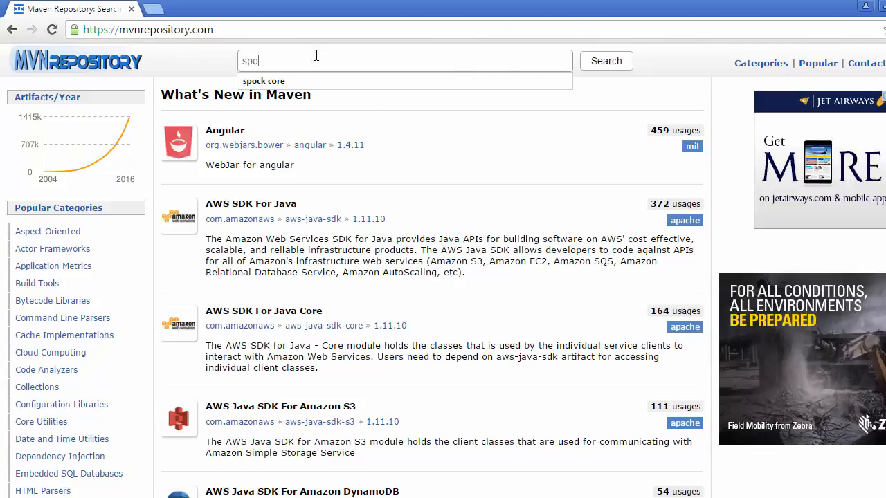
# Step: Search 'spock core' and open the Spock Framework Core Module 1.0-groovy-2.4 version page
pyautogui.click(264, 80)
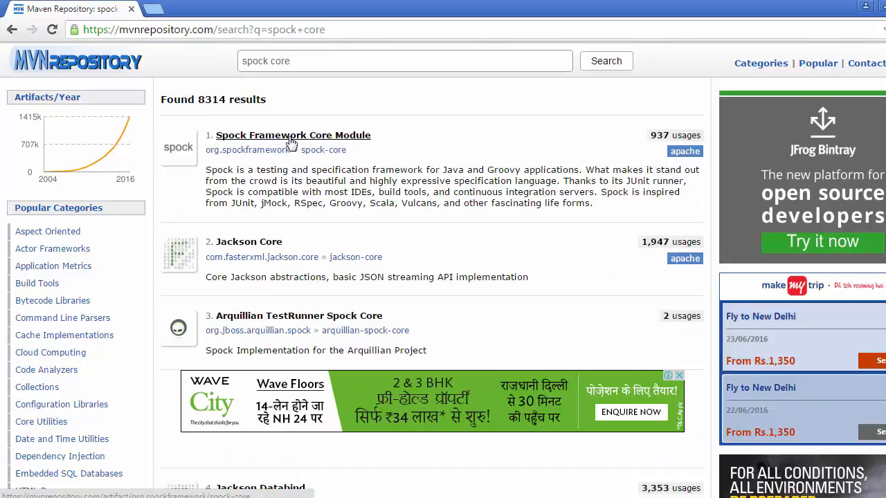
pyautogui.click(293, 135)
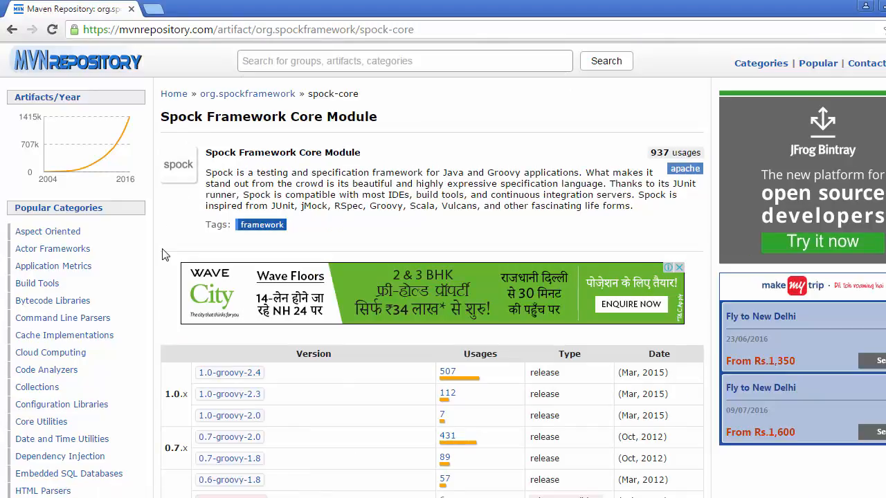
pyautogui.scroll(-3)
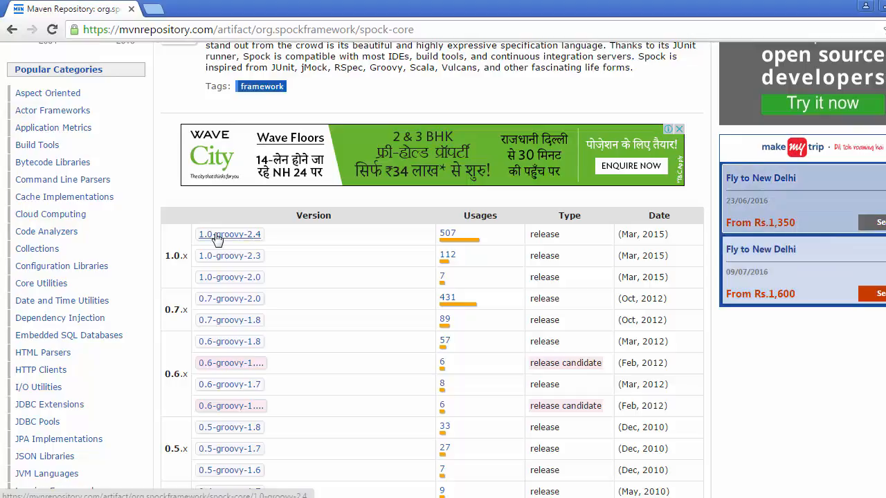
pyautogui.click(229, 234)
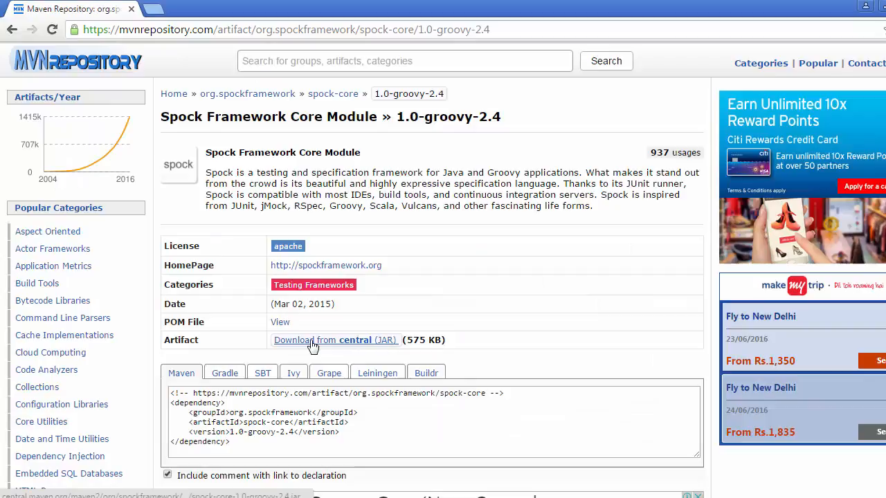
# Step: Download the spock-core JAR and reveal it in the Downloads folder
pyautogui.click(336, 339)
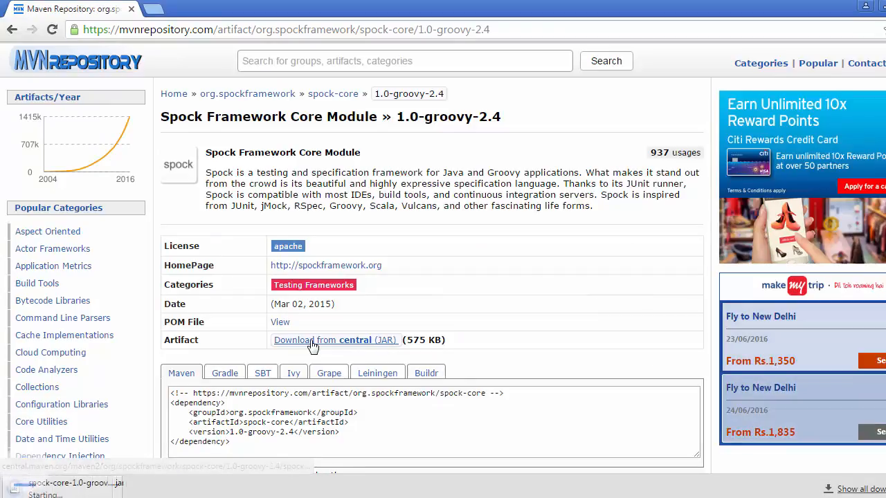
pyautogui.click(76, 489)
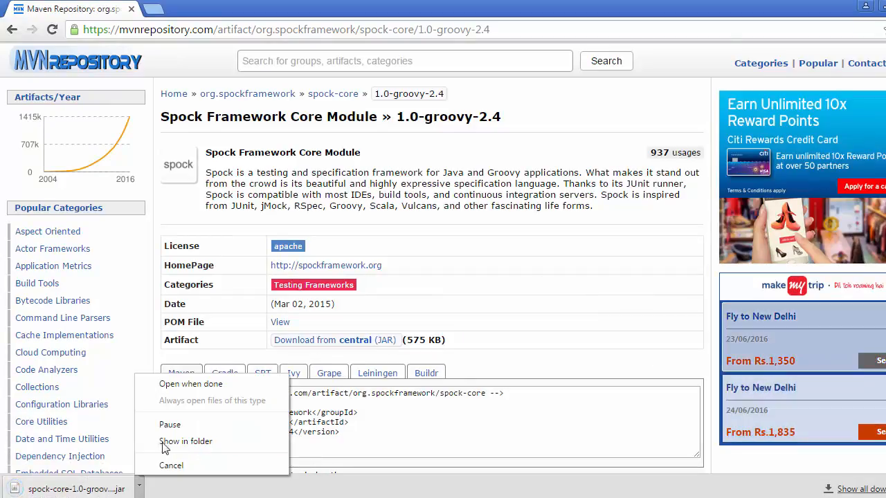
pyautogui.click(185, 440)
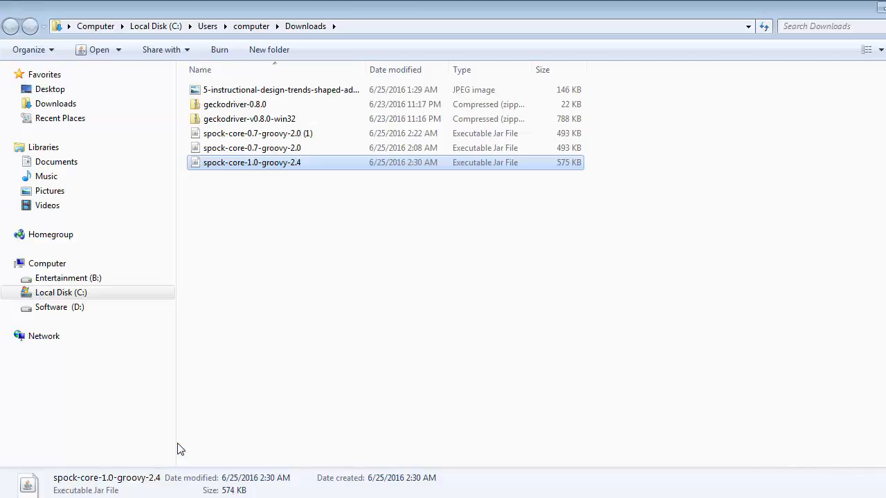
pyautogui.rightClick(252, 162)
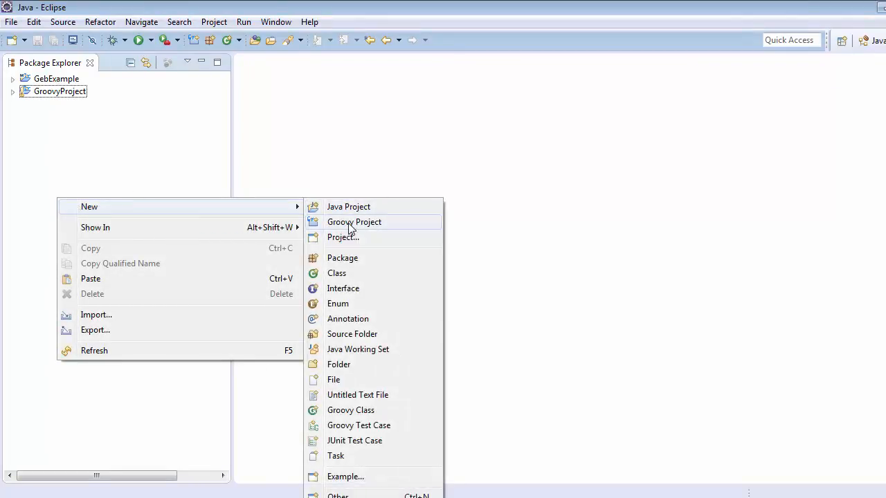
# Step: Create a new Groovy project named SpockExample from Package Explorer
pyautogui.click(353, 221)
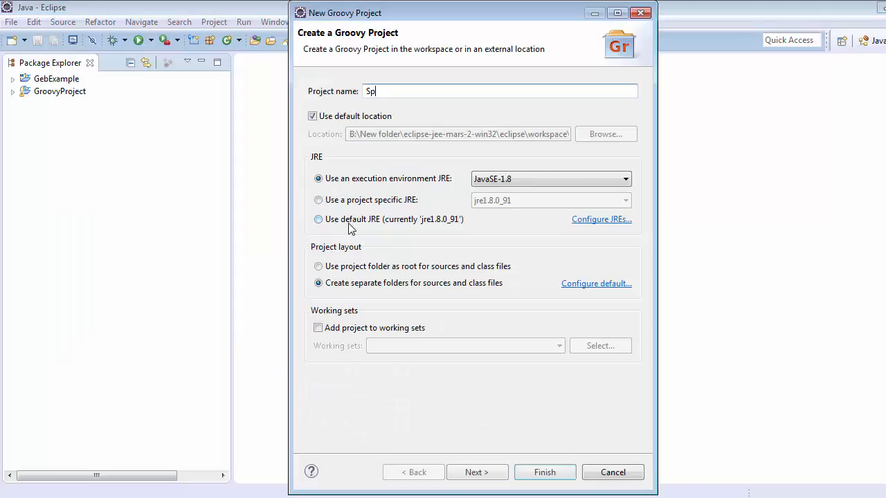
pyautogui.write('ockExa')
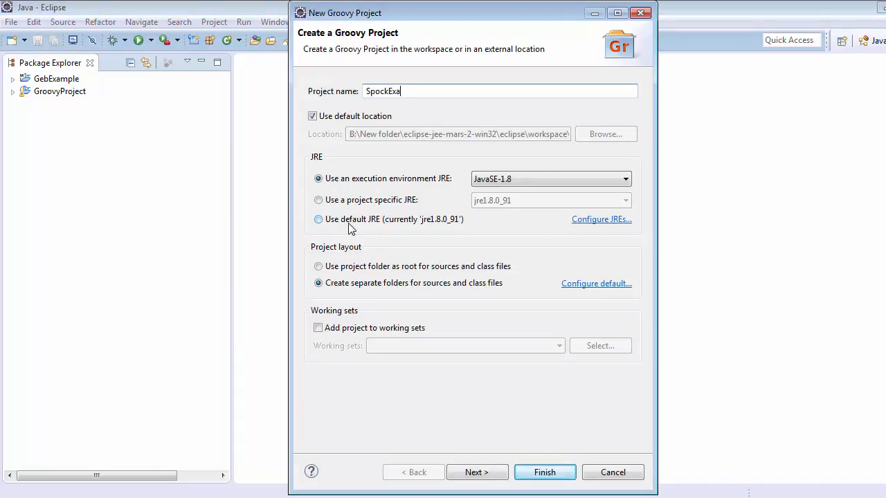
pyautogui.write('mple')
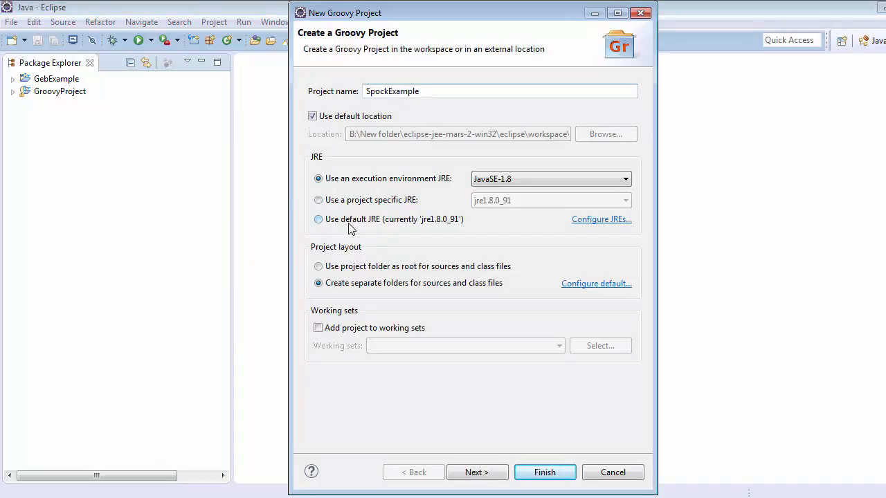
pyautogui.click(544, 472)
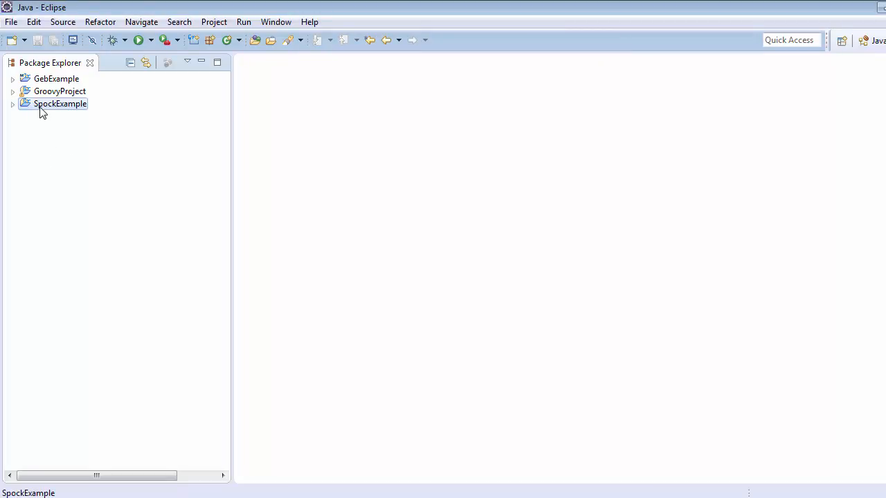
# Step: Paste spock-core-1.0-groovy-2.4.jar into SpockExample and add it to the build path
pyautogui.rightClick(60, 103)
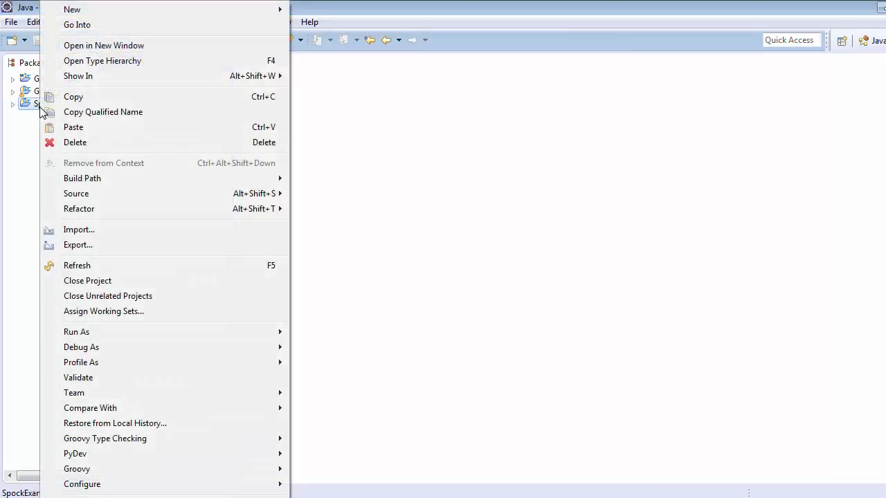
pyautogui.moveTo(74, 128)
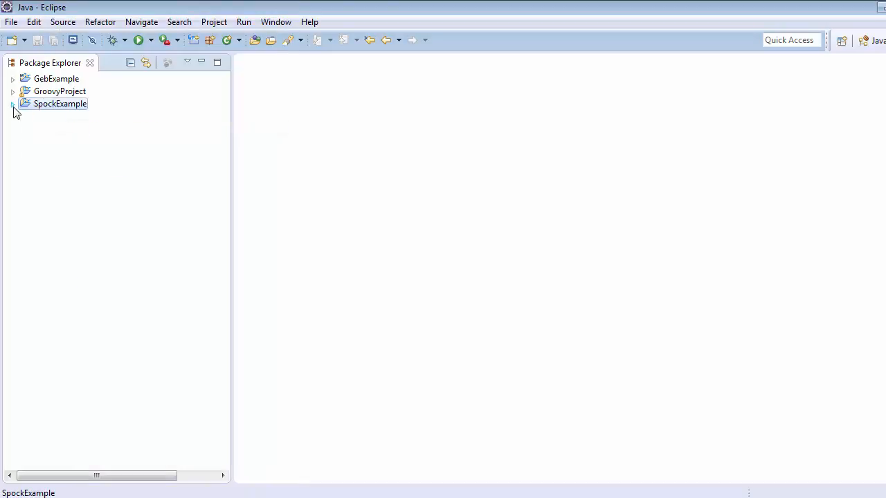
pyautogui.click(12, 104)
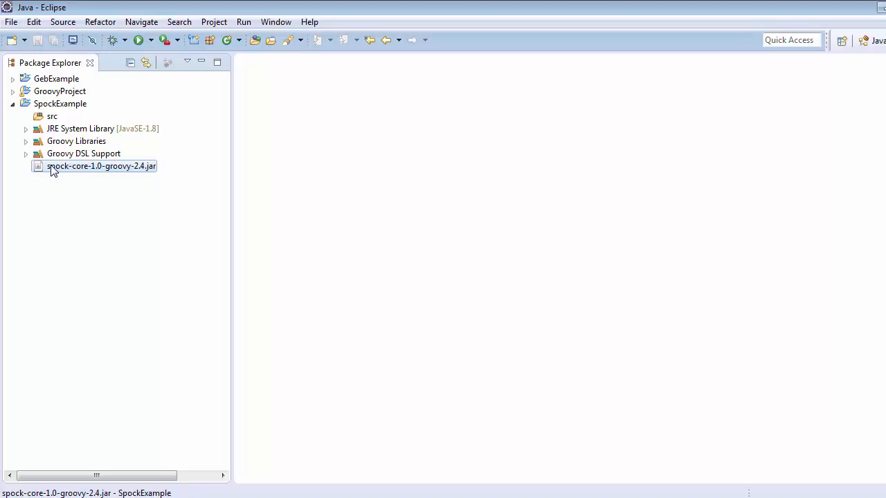
pyautogui.rightClick(100, 166)
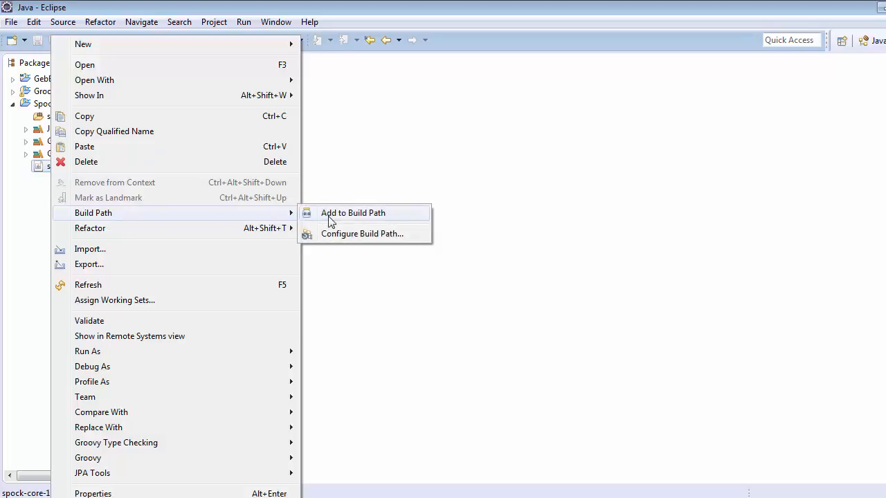
pyautogui.click(353, 212)
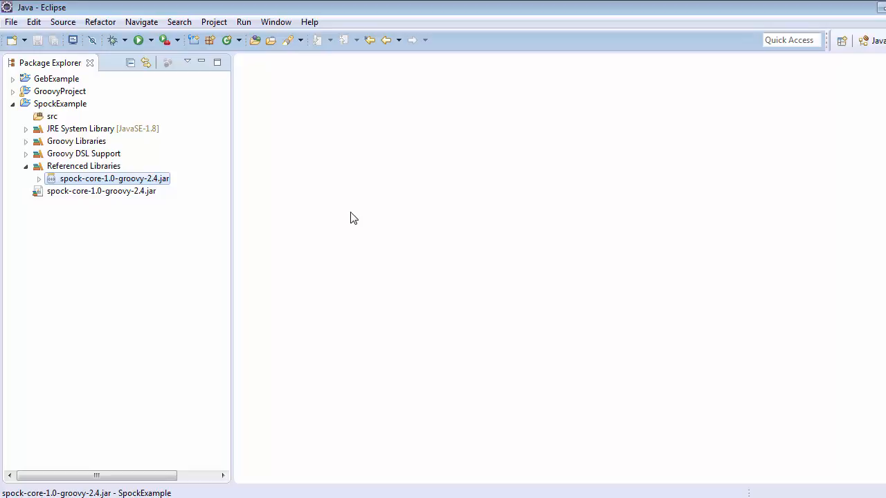
pyautogui.moveTo(101, 191)
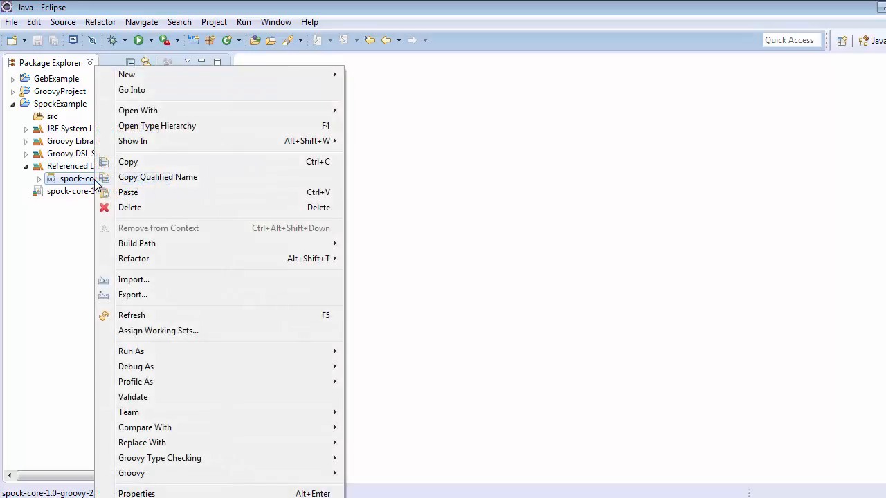
pyautogui.moveTo(137, 243)
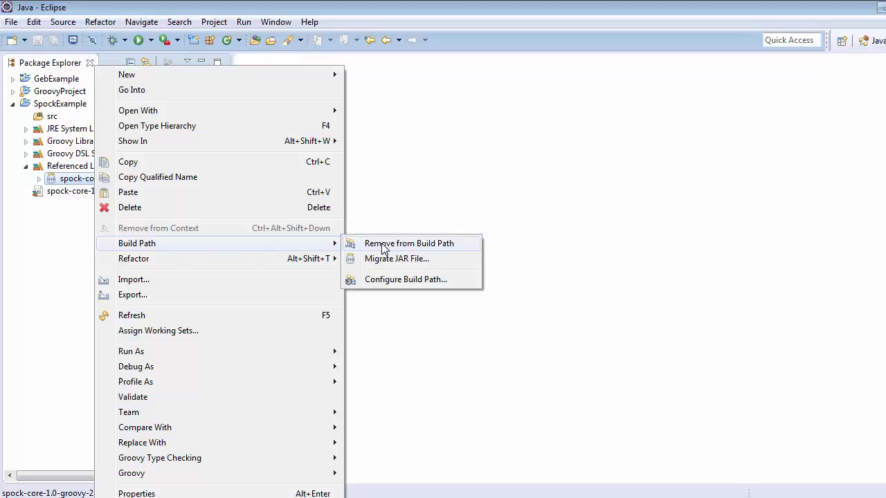
# Step: Remove the spock-core jar from SpockExample's build path, keeping the file
pyautogui.click(408, 243)
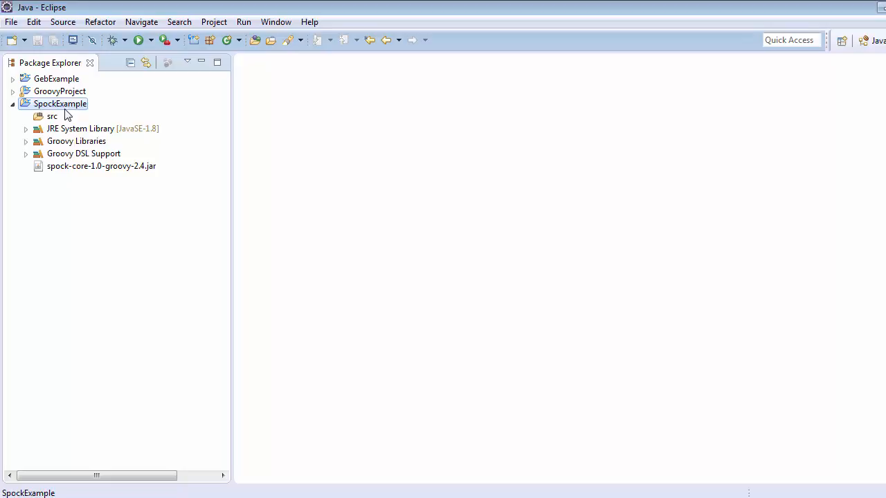
# Step: Convert SpockExample to Maven, accepting the default POM, and select the new pom.xml
pyautogui.rightClick(60, 103)
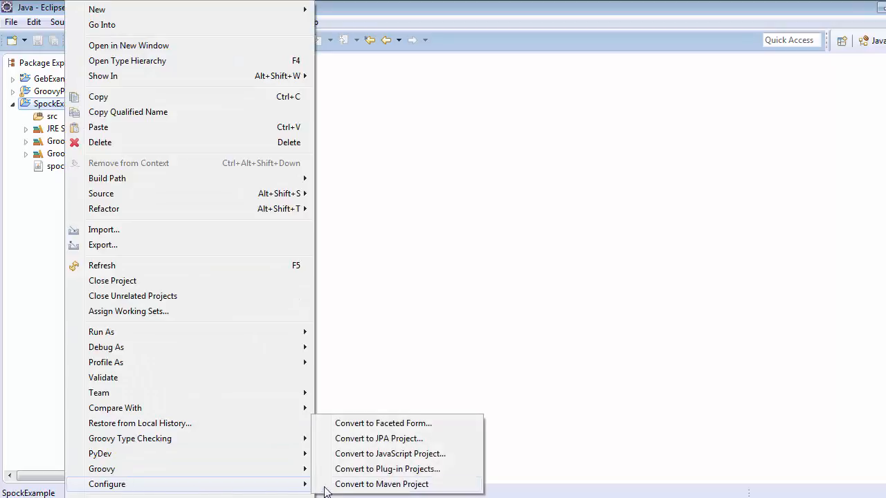
pyautogui.moveTo(382, 484)
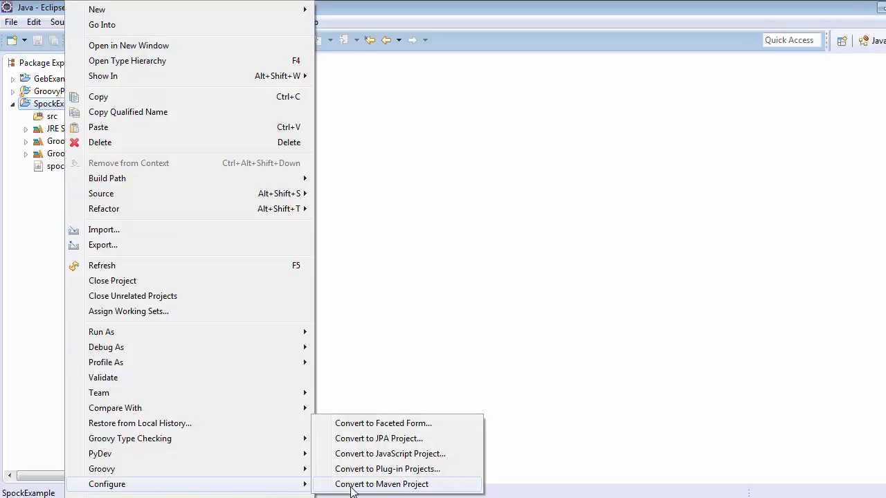
pyautogui.click(381, 484)
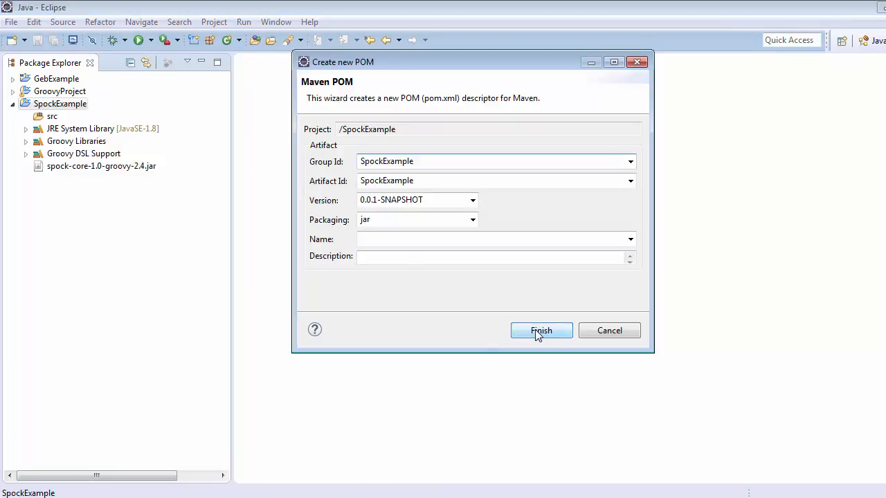
pyautogui.click(541, 330)
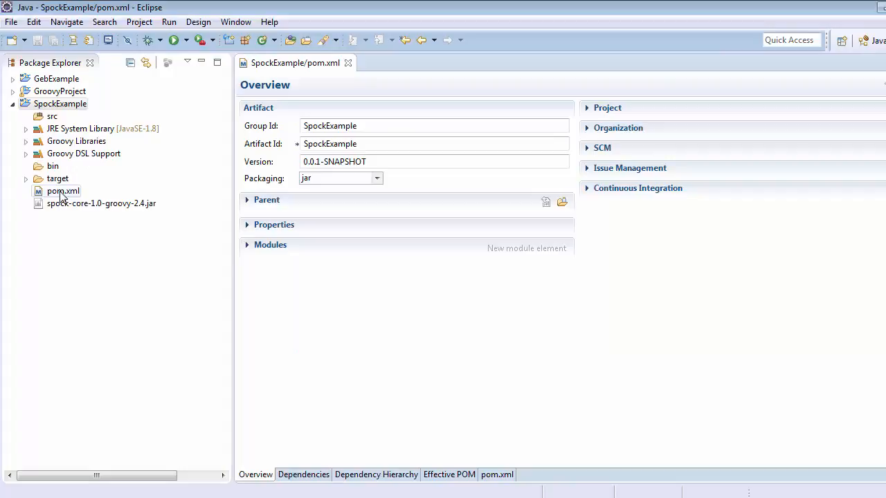
pyautogui.click(63, 191)
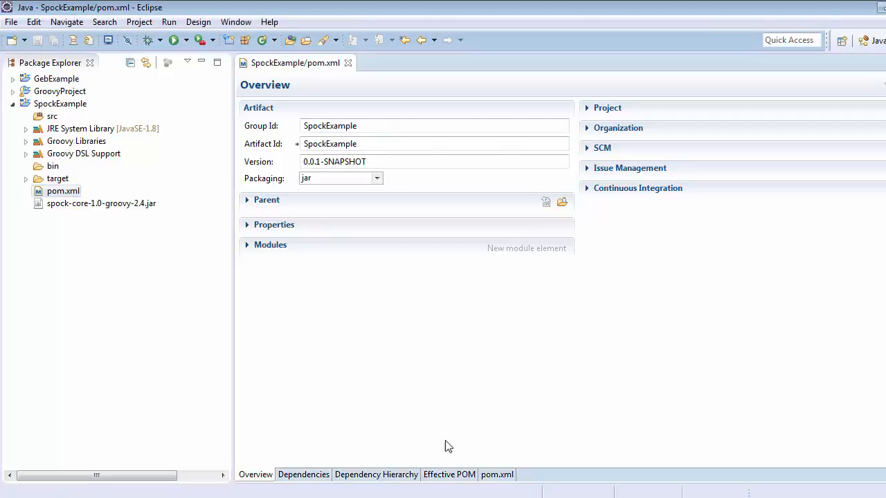
# Step: In pom.xml source, insert <dependencies></dependencies> after </build> and place the cursor inside
pyautogui.click(497, 474)
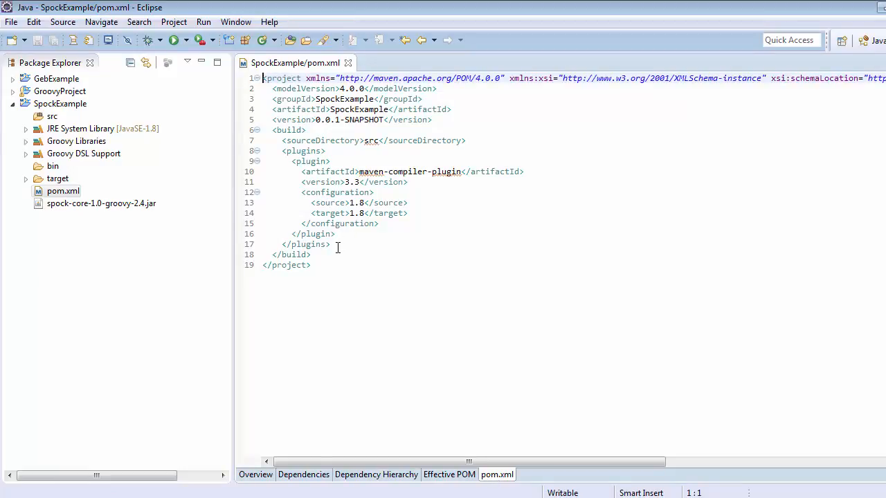
pyautogui.click(318, 254)
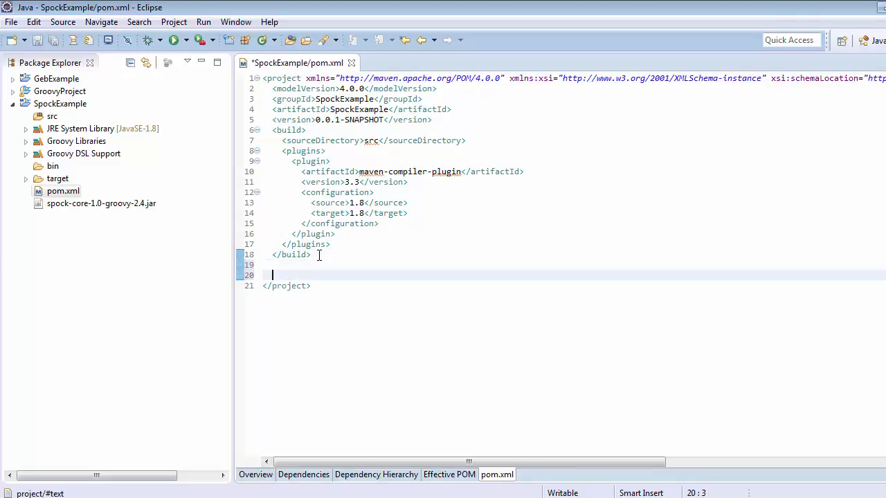
pyautogui.write('<dependencies></dependencies>')
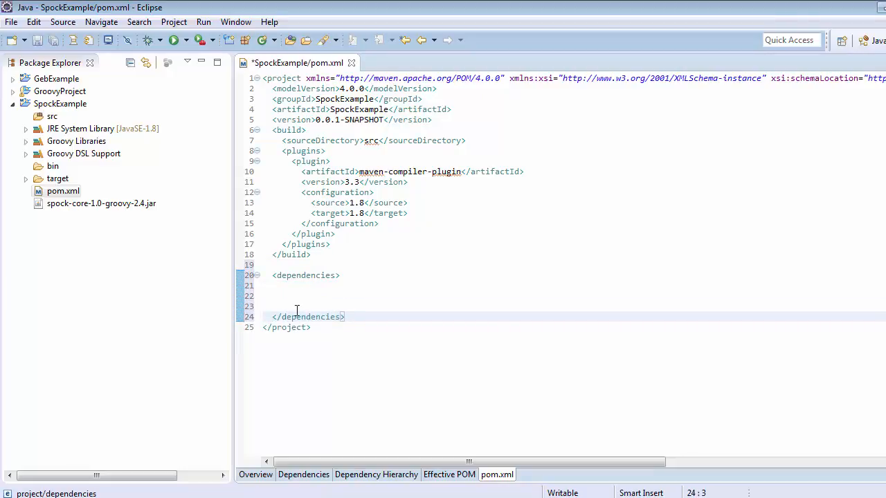
pyautogui.click(280, 293)
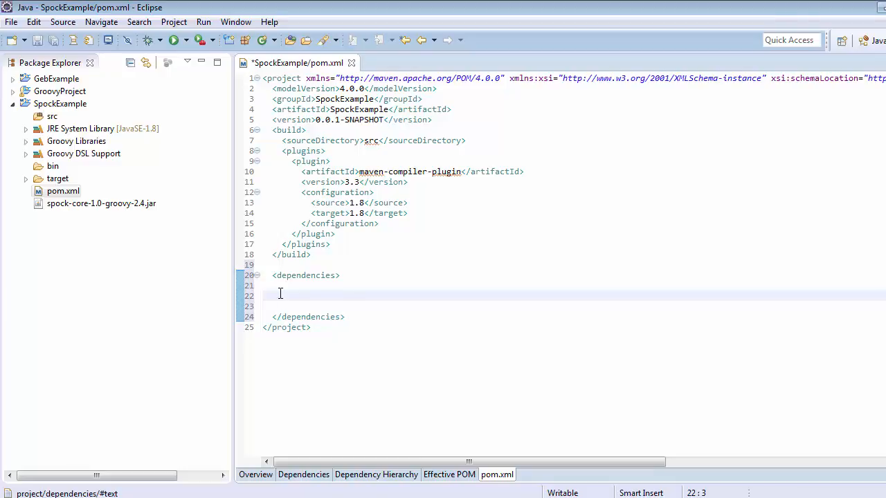
pyautogui.moveTo(204, 385)
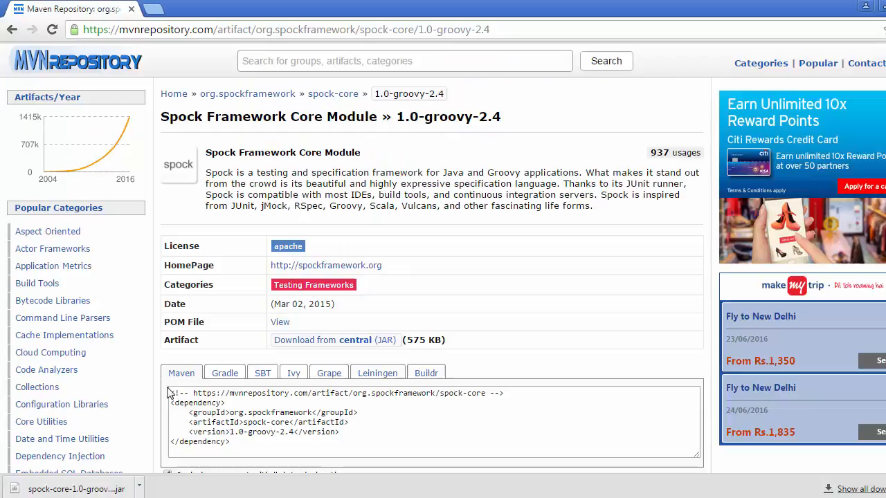
pyautogui.moveTo(181, 373)
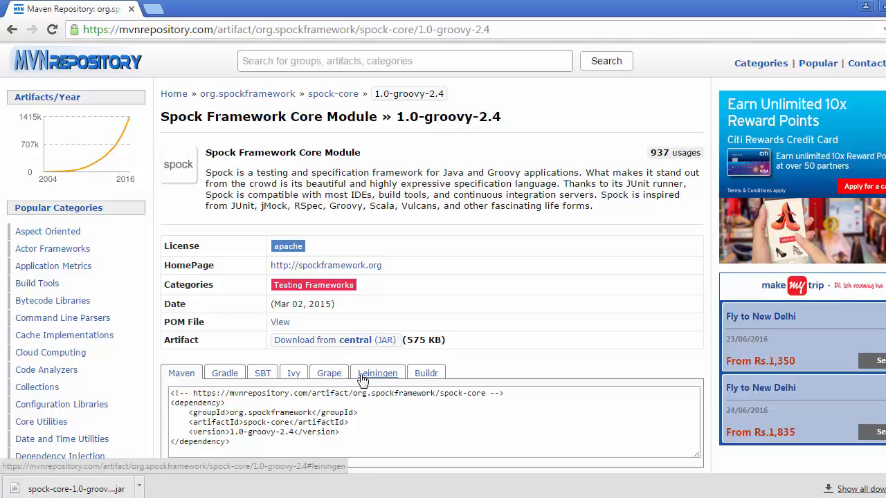
# Step: Select the spock-core 1.0-groovy-2.4 Maven dependency snippet on MVNRepository
pyautogui.click(181, 373)
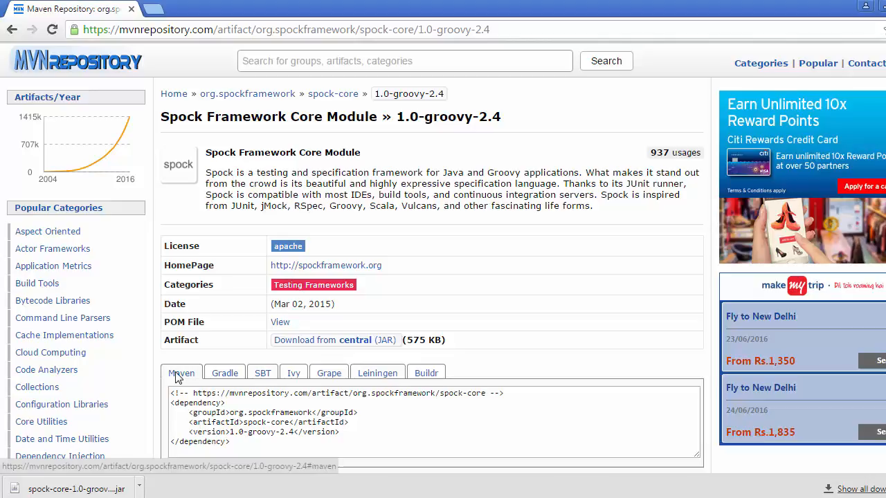
pyautogui.tripleClick(434, 415)
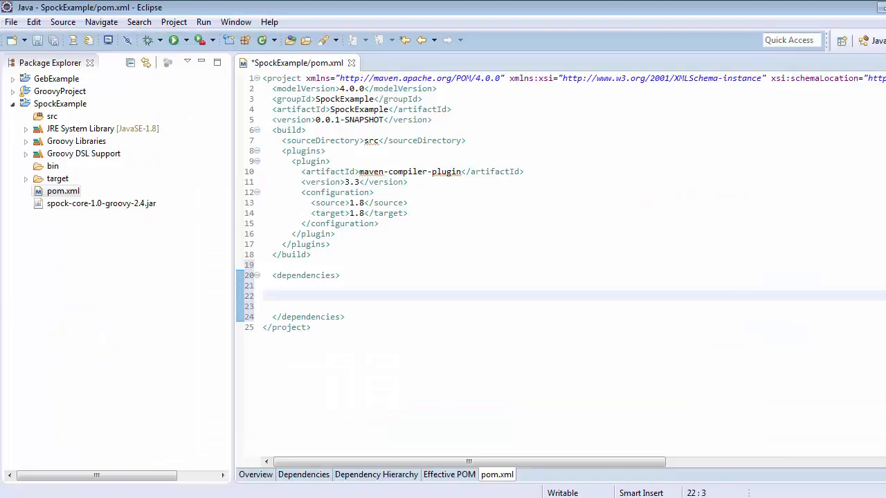
# Step: Paste the spock-core 1.0-groovy-2.4 dependency into the dependencies block and save pom.xml
pyautogui.click(273, 296)
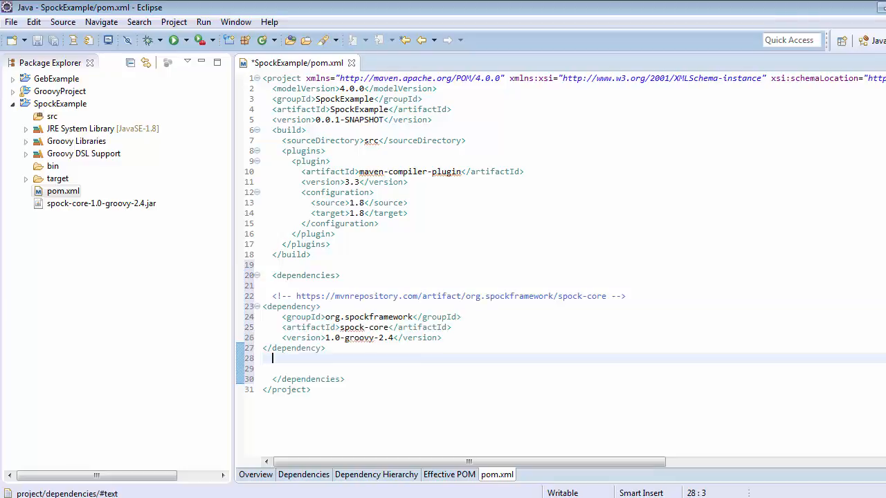
pyautogui.press('ctrl+s')
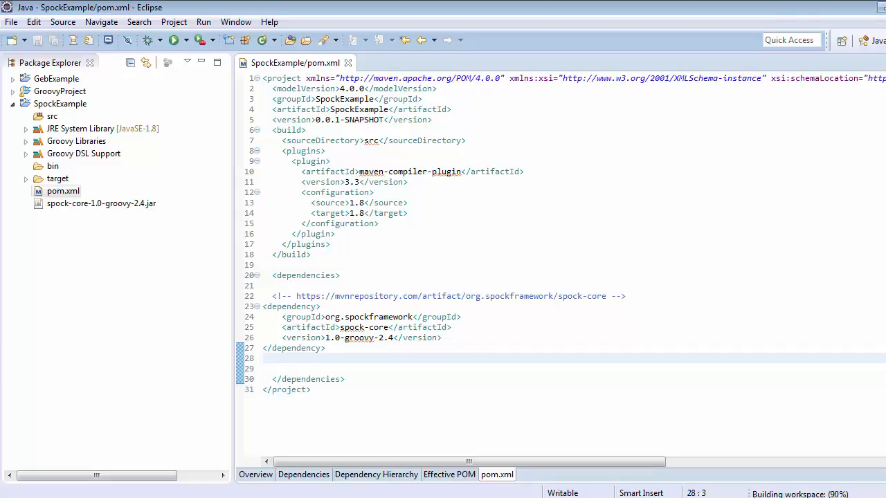
pyautogui.click(272, 357)
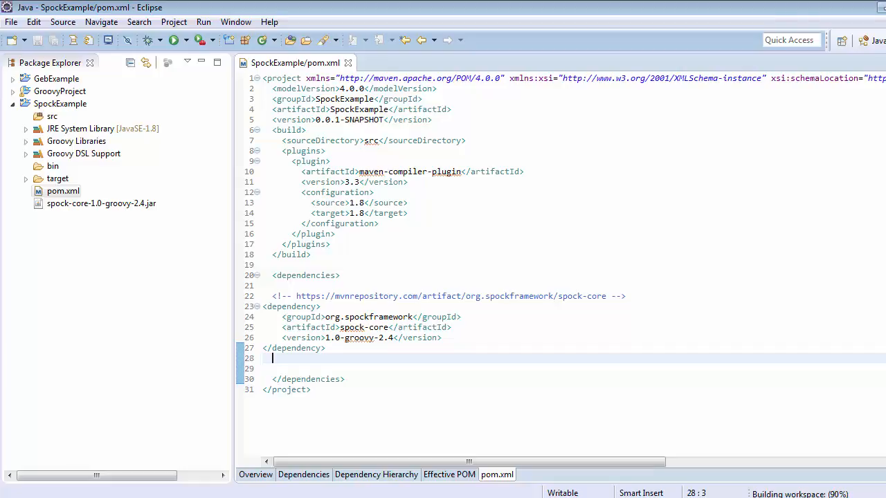
pyautogui.moveTo(660, 386)
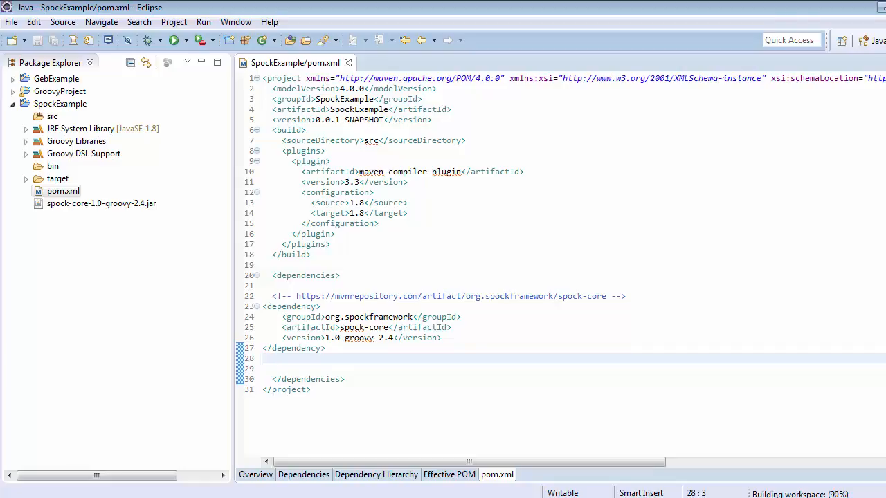
pyautogui.click(273, 358)
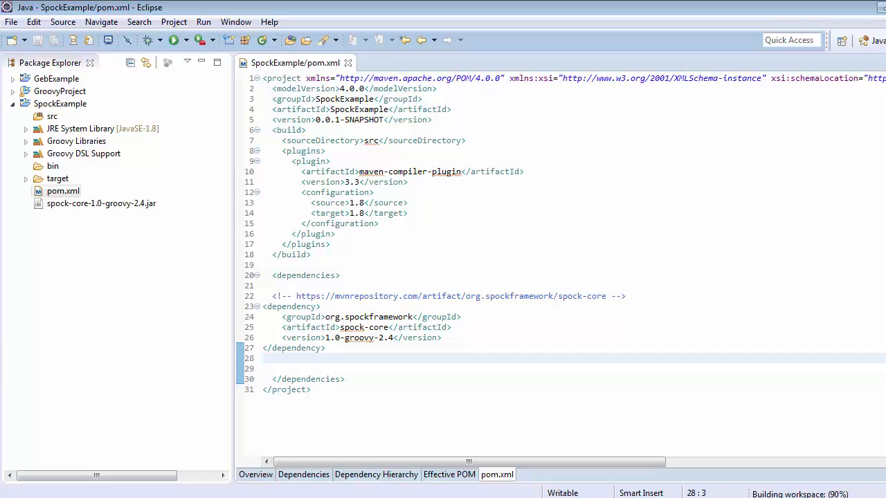
pyautogui.moveTo(68, 276)
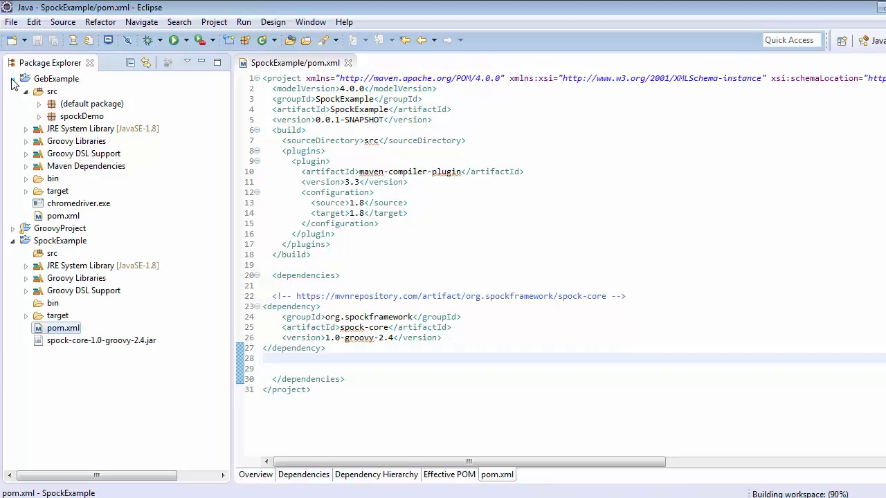
pyautogui.moveTo(64, 154)
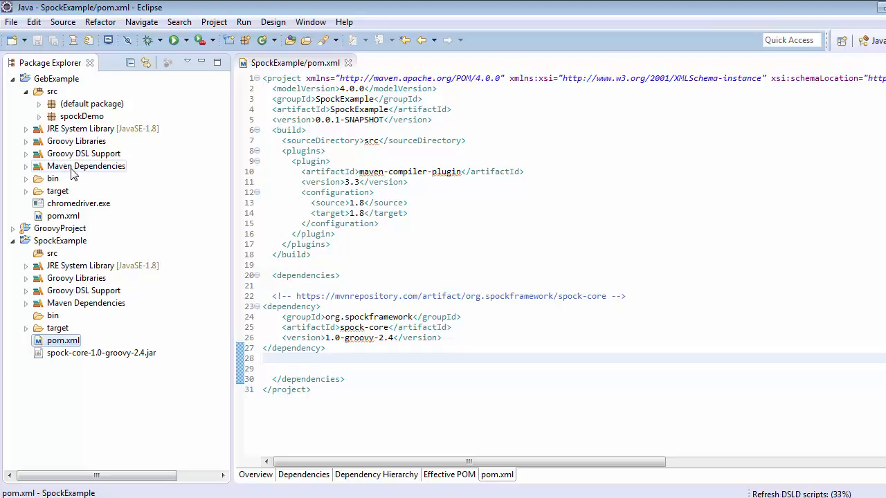
# Step: Expand SpockExample's Maven Dependencies to view spock-core, groovy-all, junit and hamcrest jars, then collapse
pyautogui.click(13, 78)
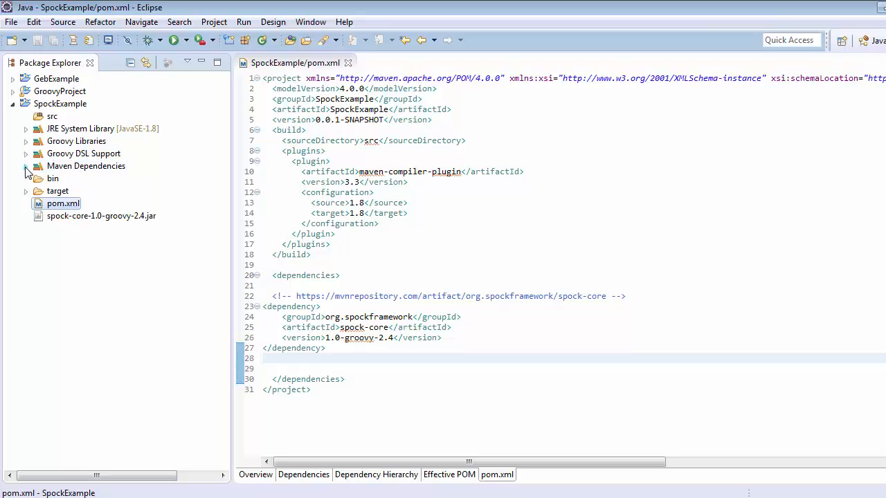
pyautogui.click(26, 166)
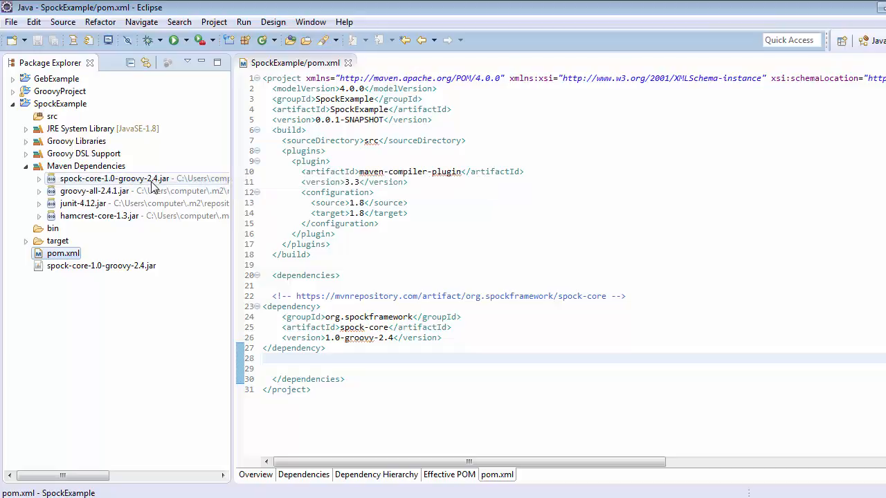
pyautogui.moveTo(141, 190)
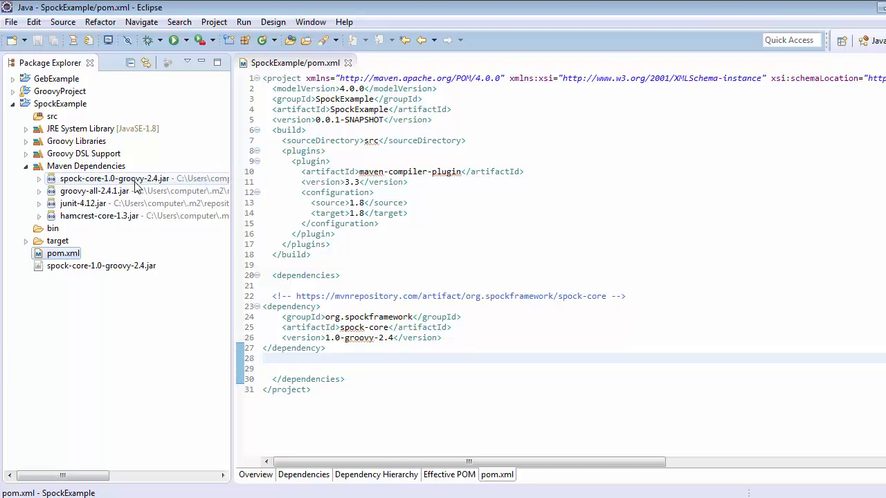
pyautogui.moveTo(99, 215)
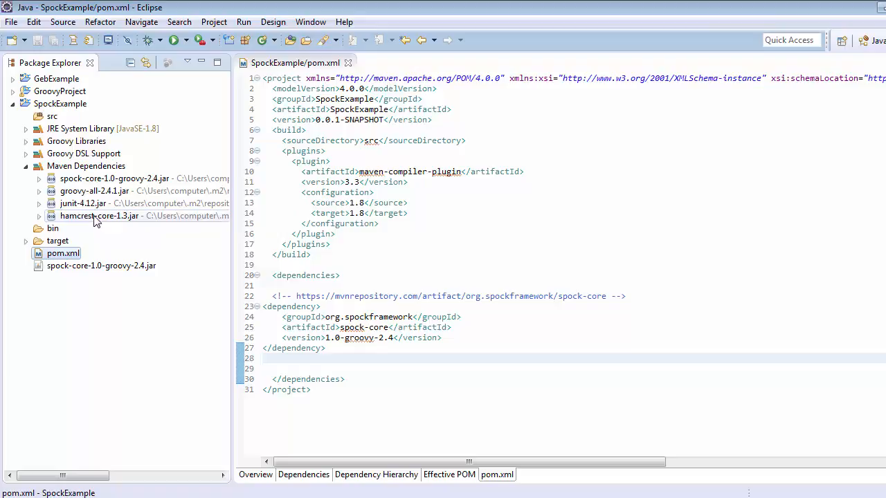
pyautogui.click(25, 166)
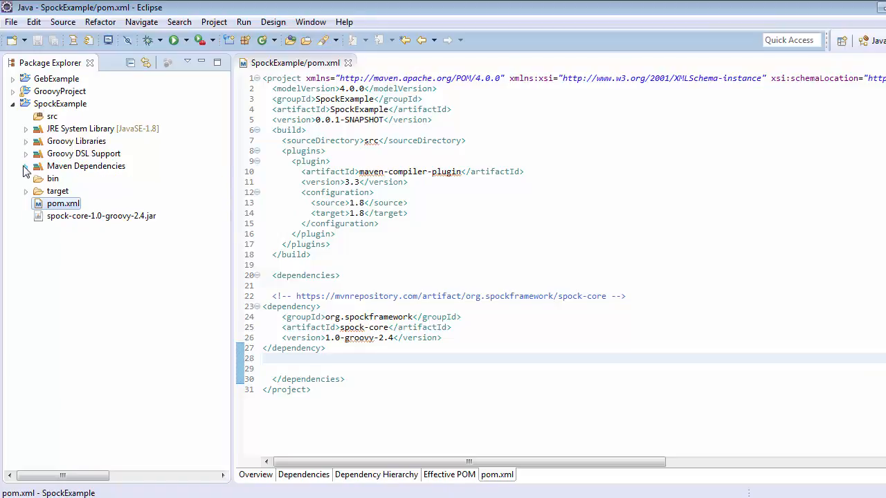